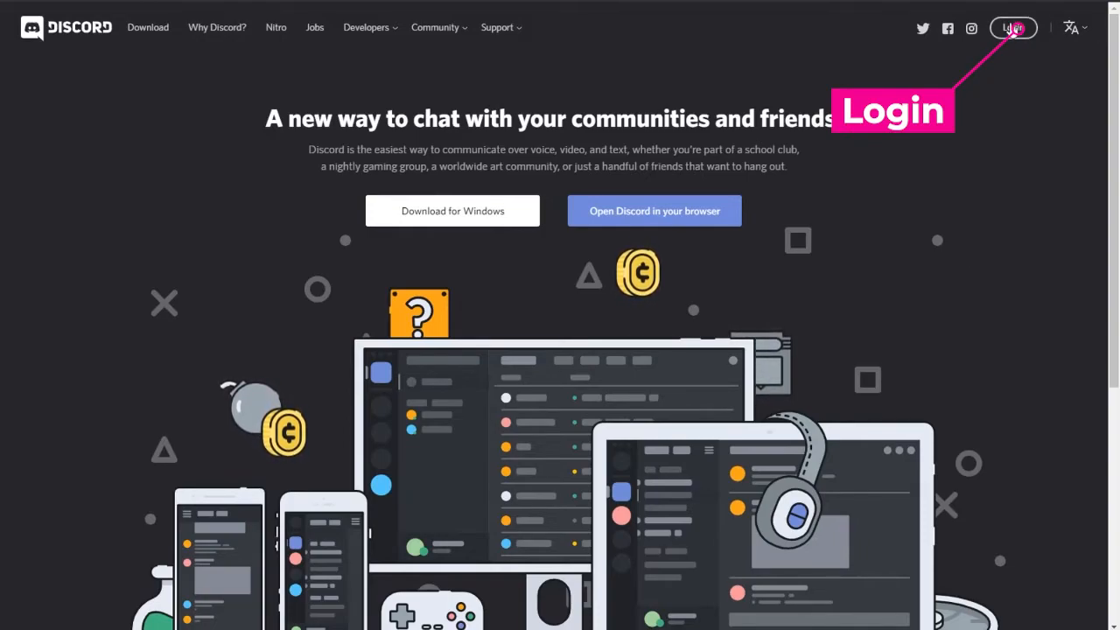
# - Go to the Discord login page from the discord.com homepage
pyautogui.click(1014, 27)
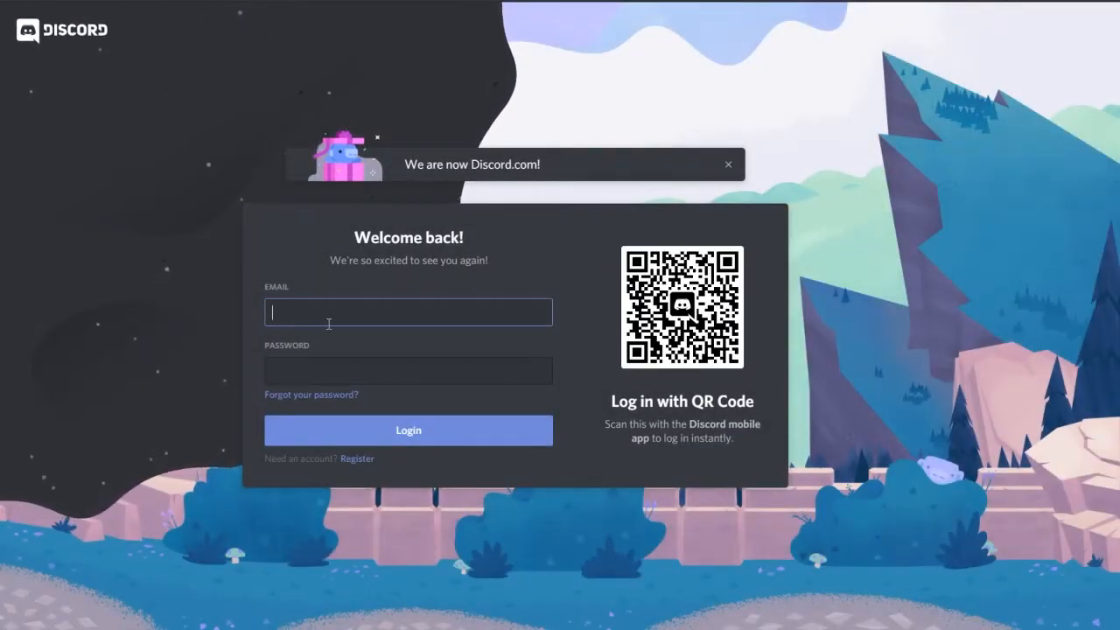
pyautogui.moveTo(612, 248)
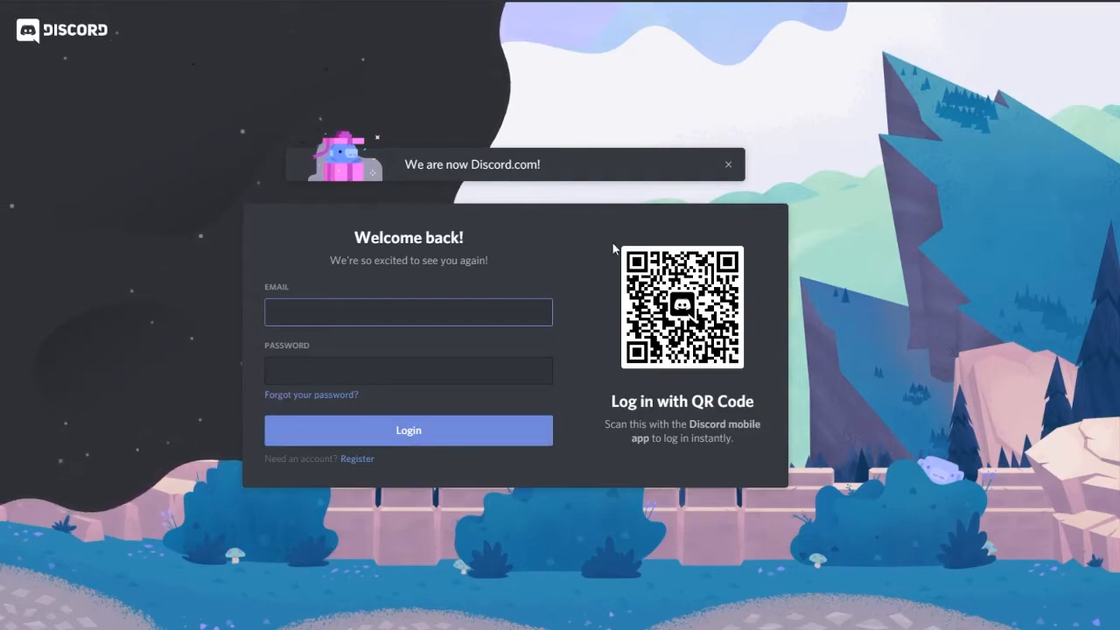
pyautogui.moveTo(553, 408)
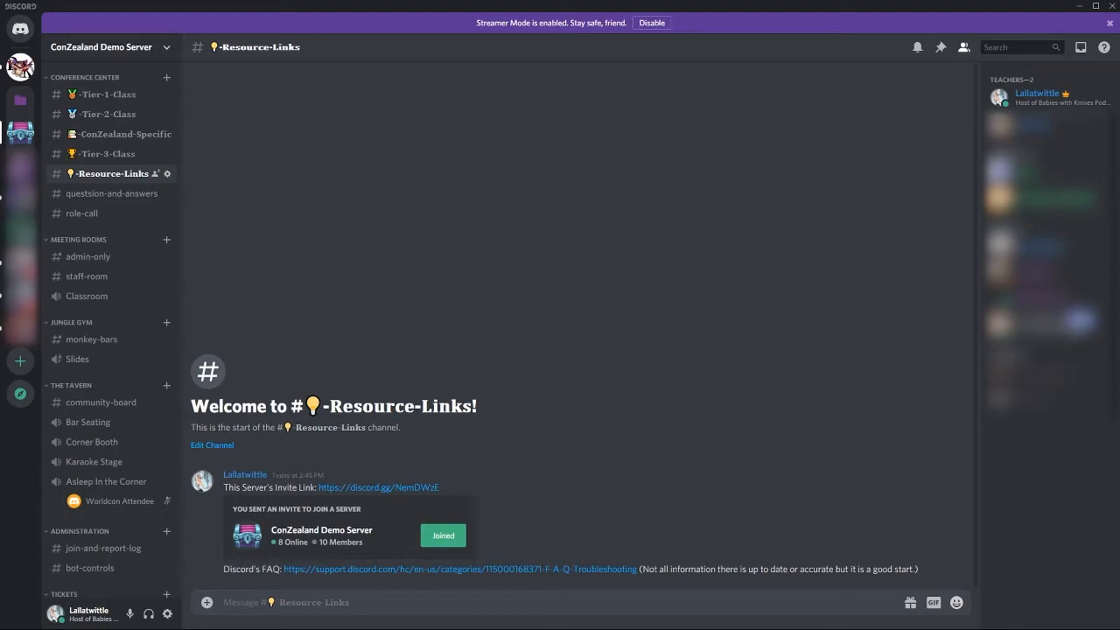
pyautogui.click(20, 361)
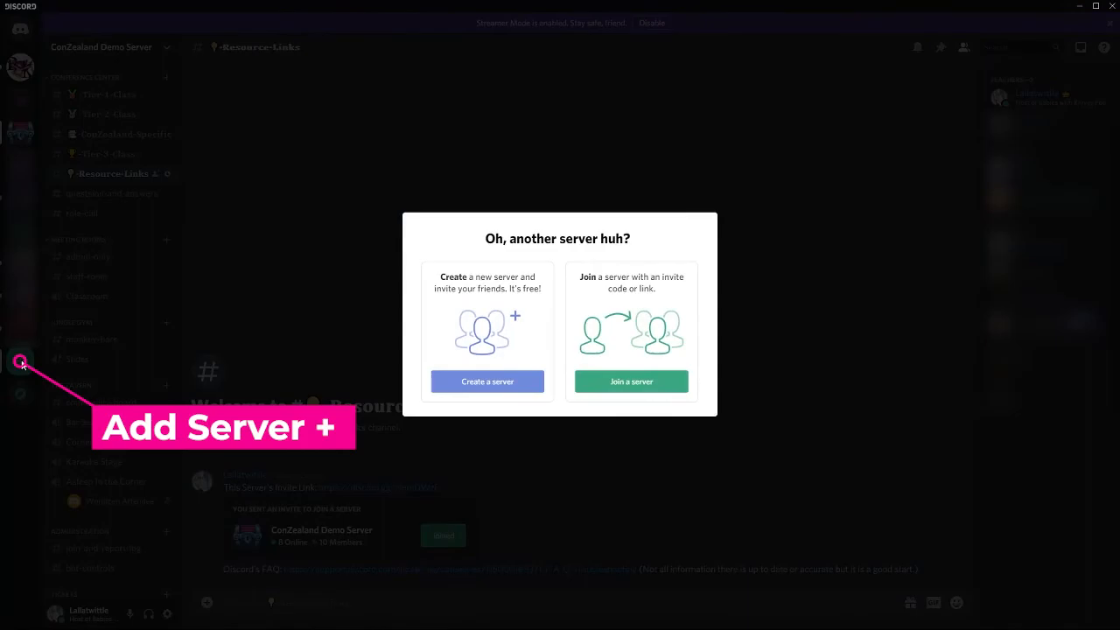
pyautogui.click(631, 381)
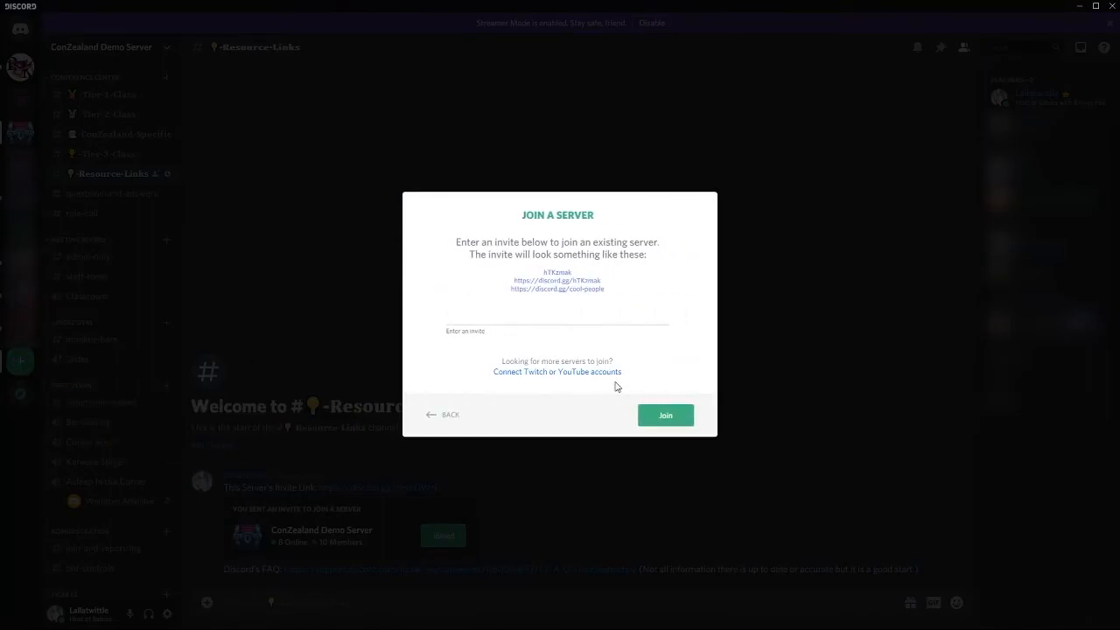
pyautogui.write('https://discord.gg/NemDWzE')
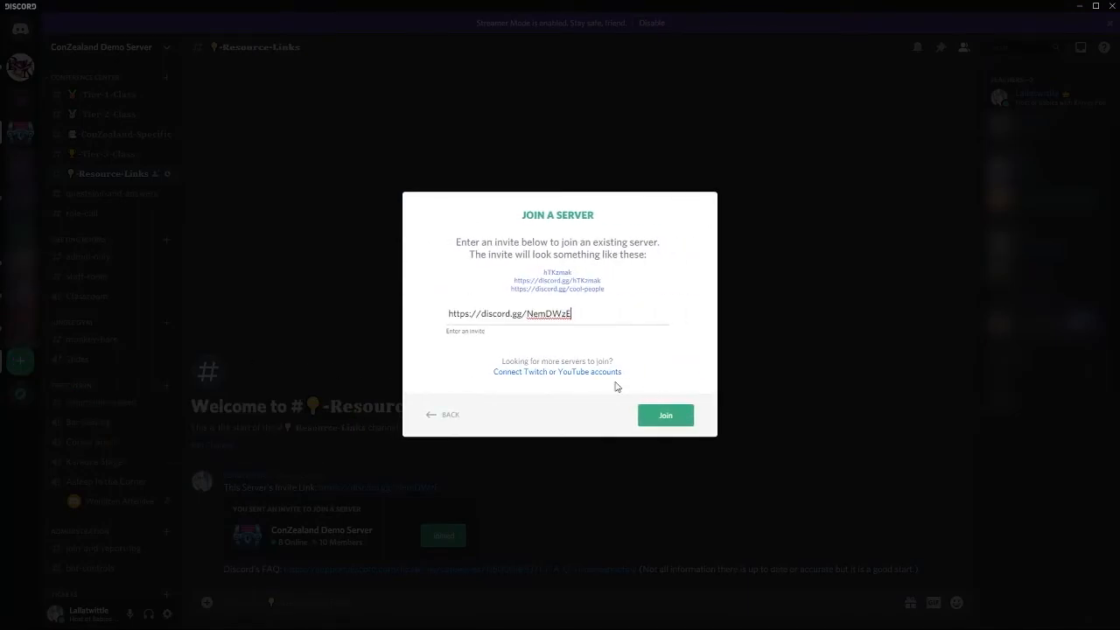
pyautogui.click(665, 415)
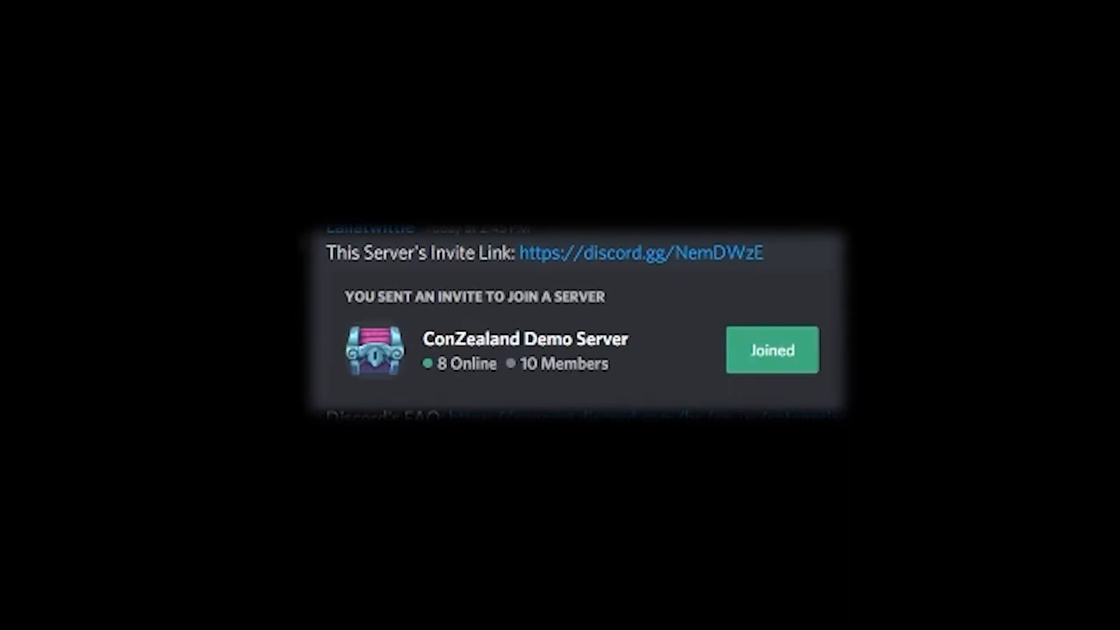
pyautogui.moveTo(312, 300)
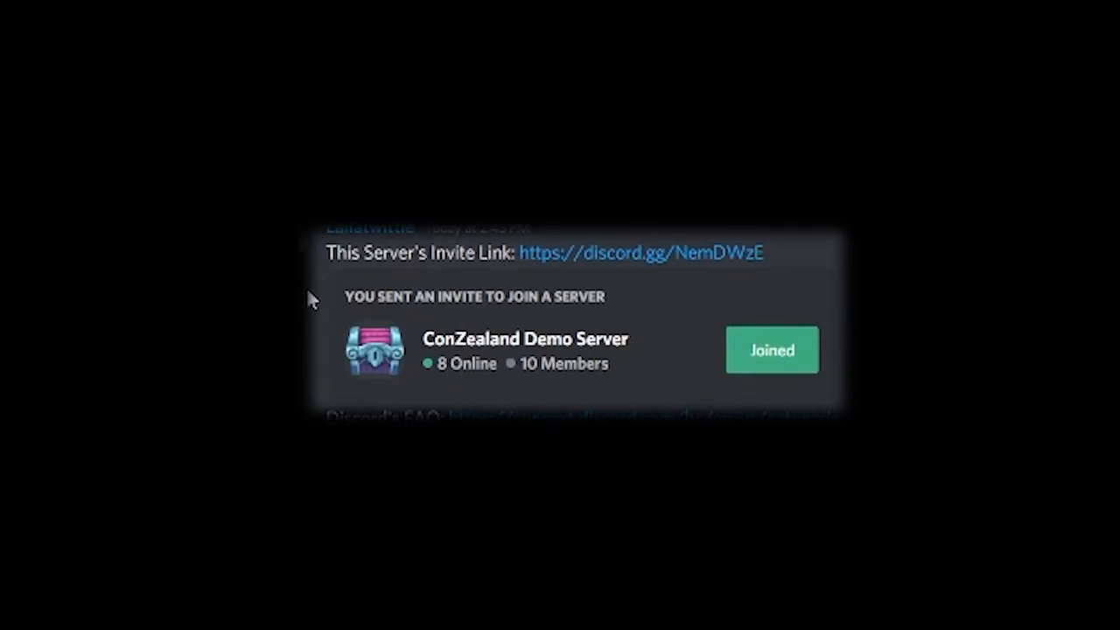